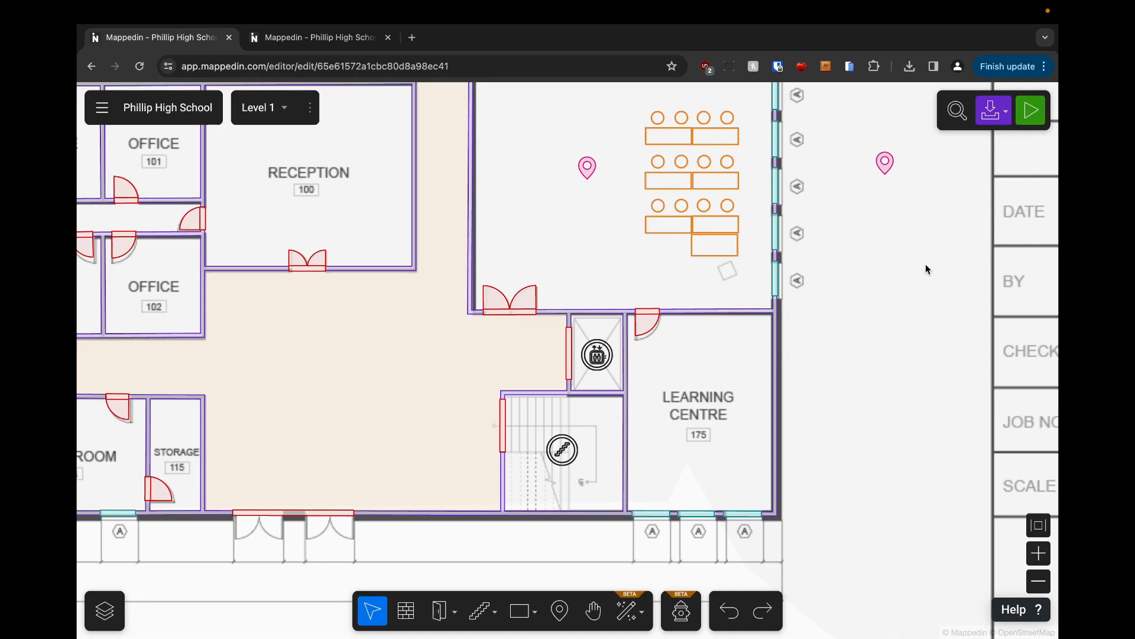
pyautogui.moveTo(824, 498)
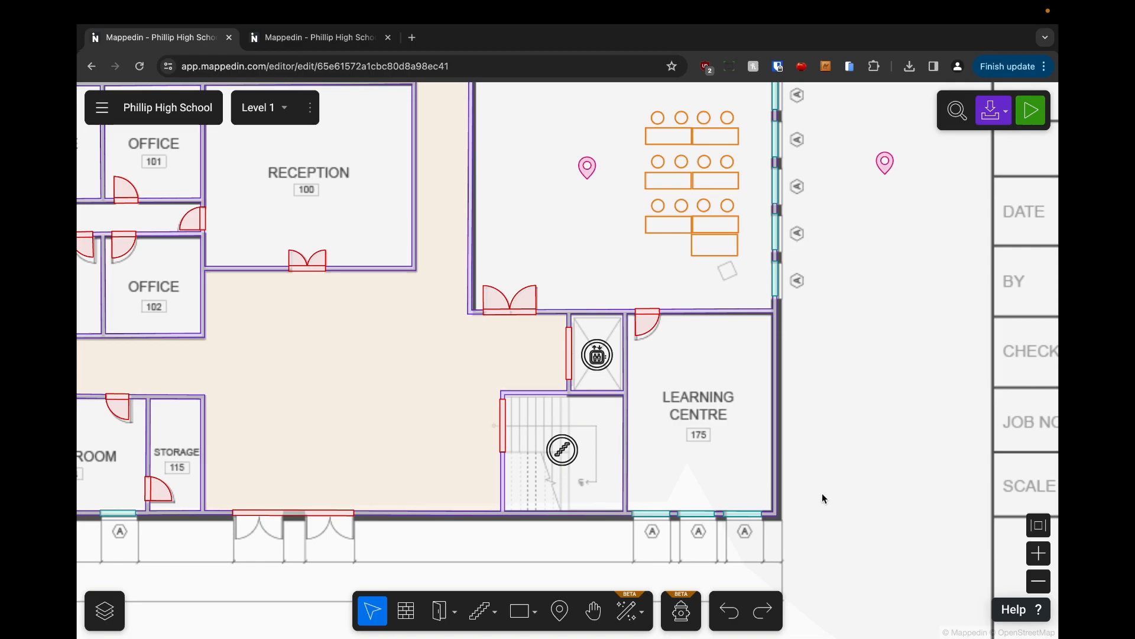
pyautogui.moveTo(682, 611)
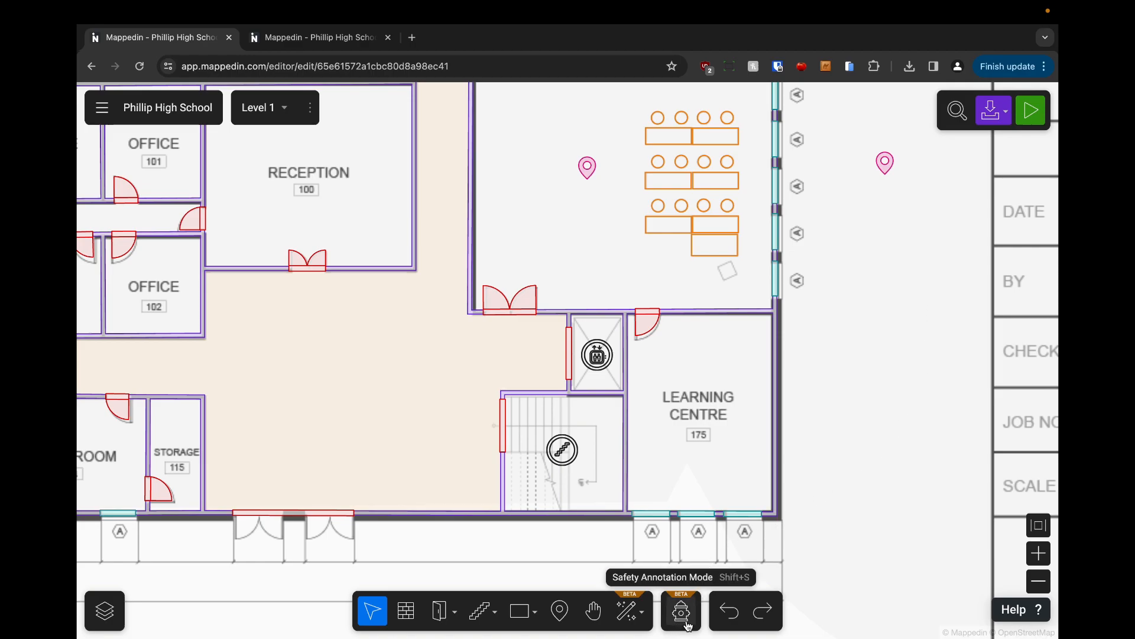
# Step: Enter Safety Annotation Mode and browse the symbol list from fire ratings down to hazard symbols
pyautogui.click(679, 610)
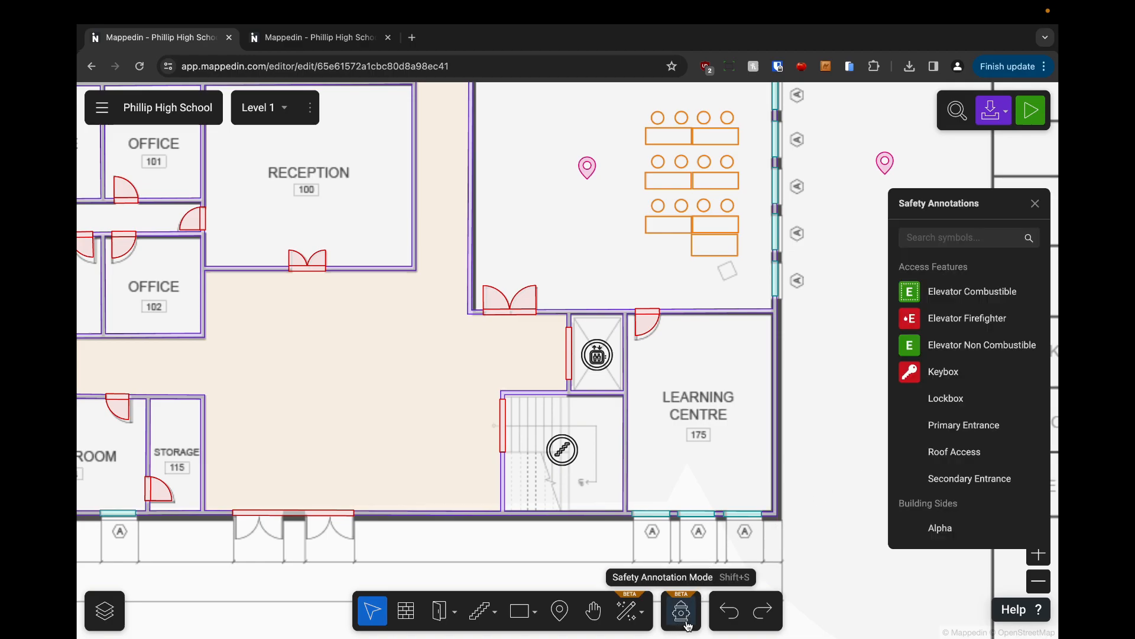
pyautogui.click(679, 611)
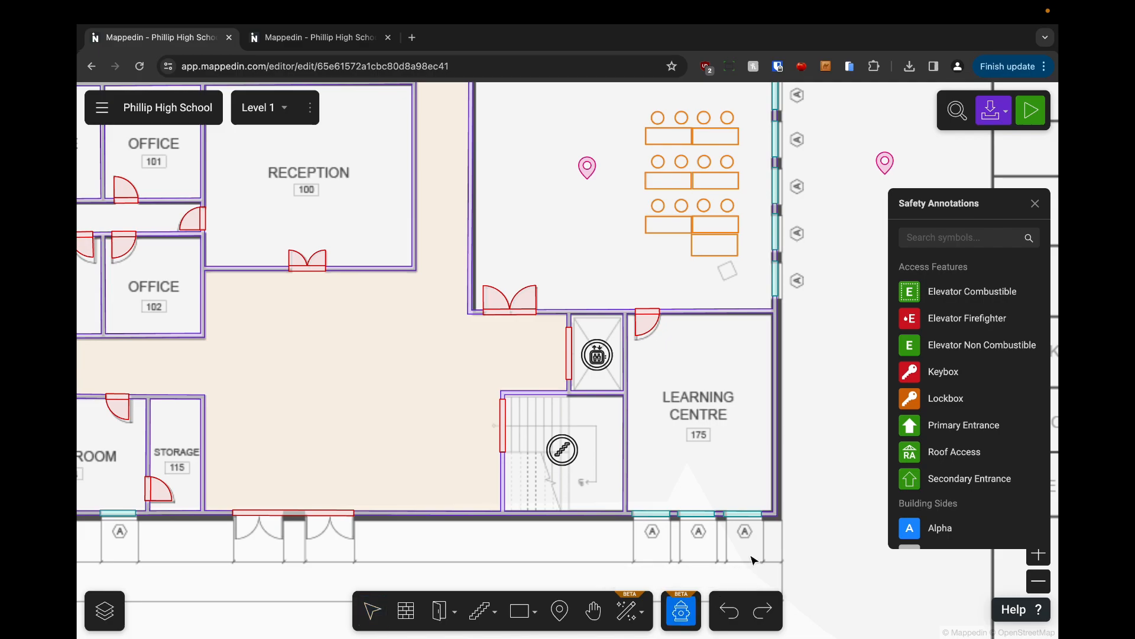
pyautogui.moveTo(967, 318)
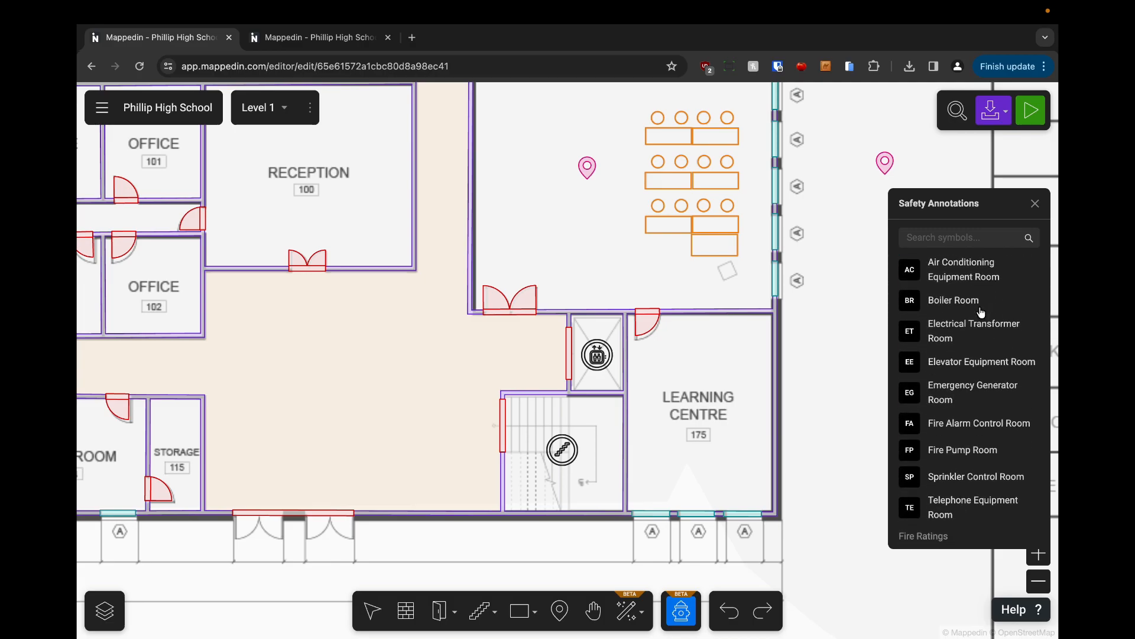
pyautogui.scroll(-3)
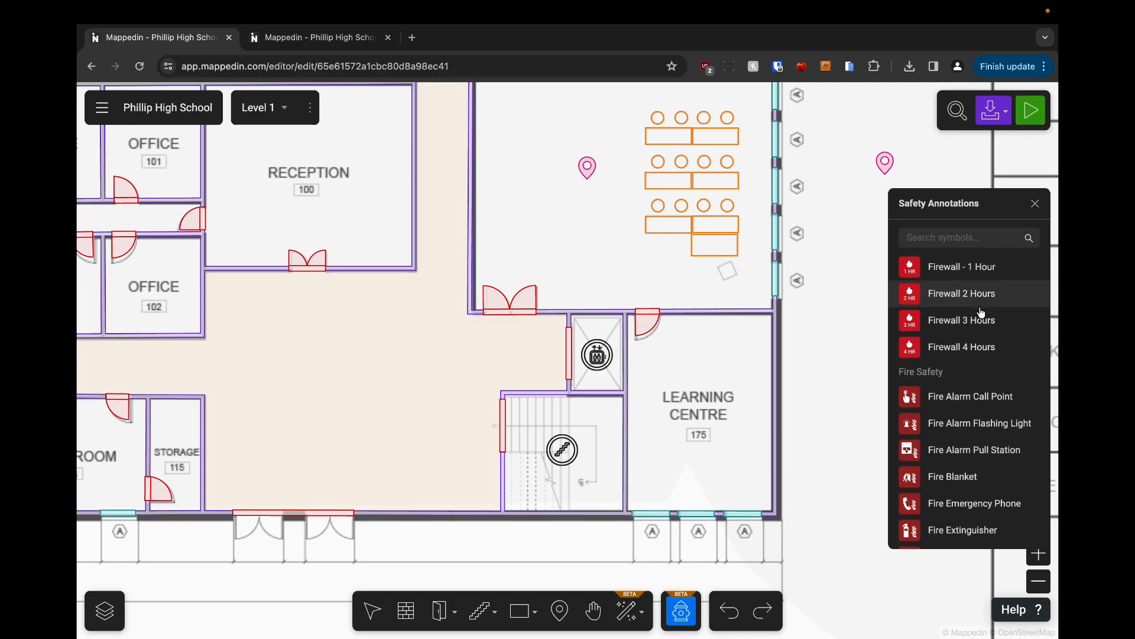
pyautogui.scroll(-3)
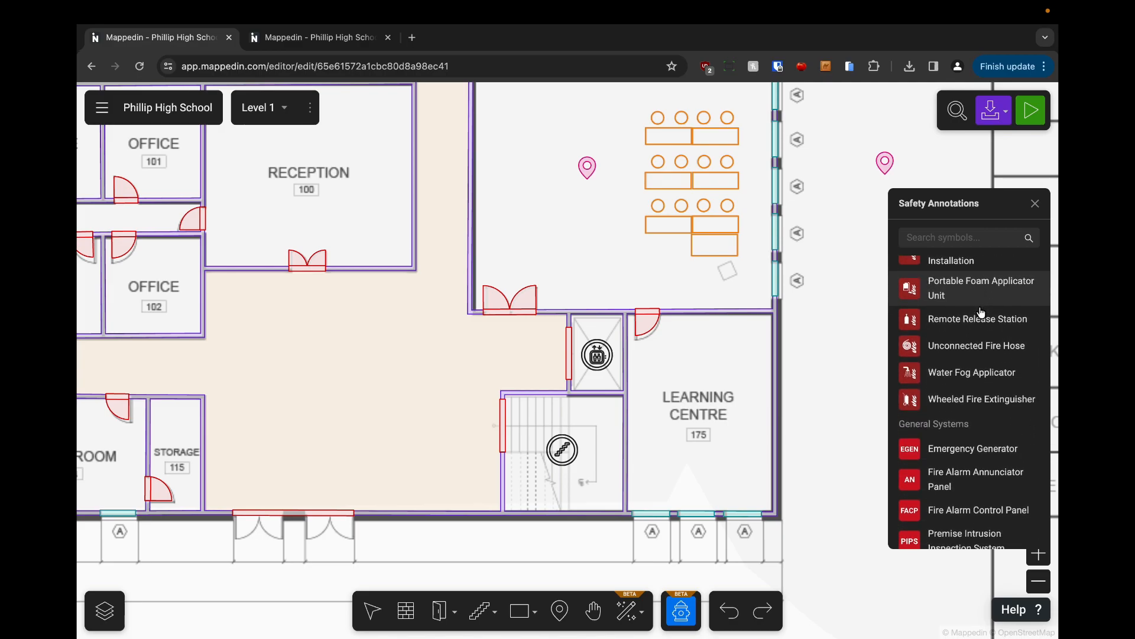
pyautogui.scroll(-3)
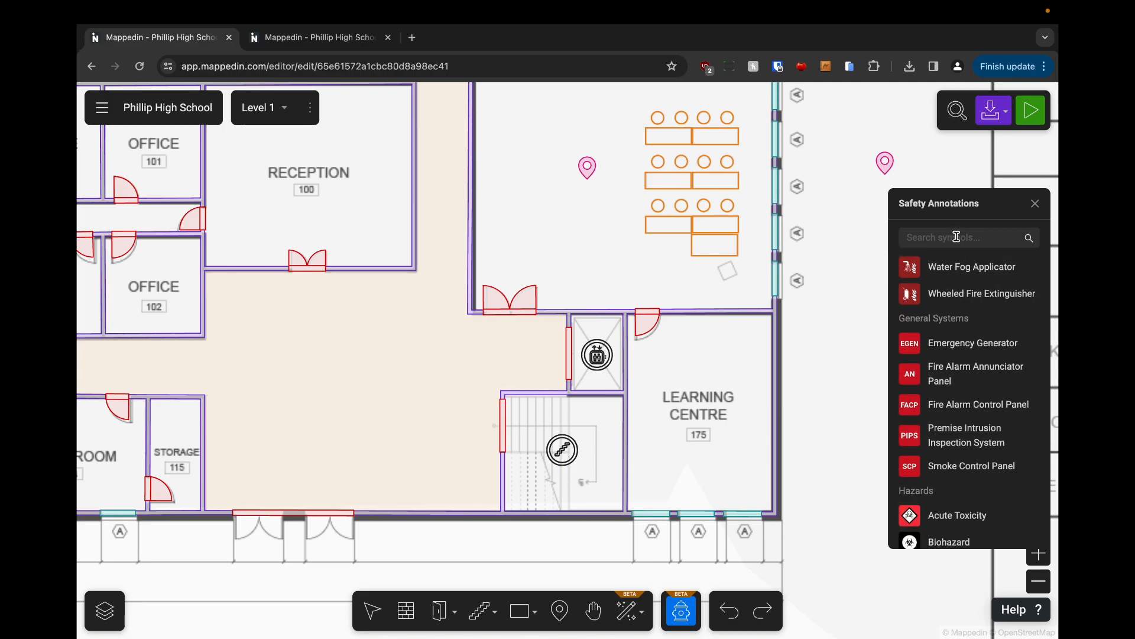
# Step: Search 'pull' and place Fire Alarm Pull Station symbols in the corridor outside Office 102
pyautogui.write('pull')
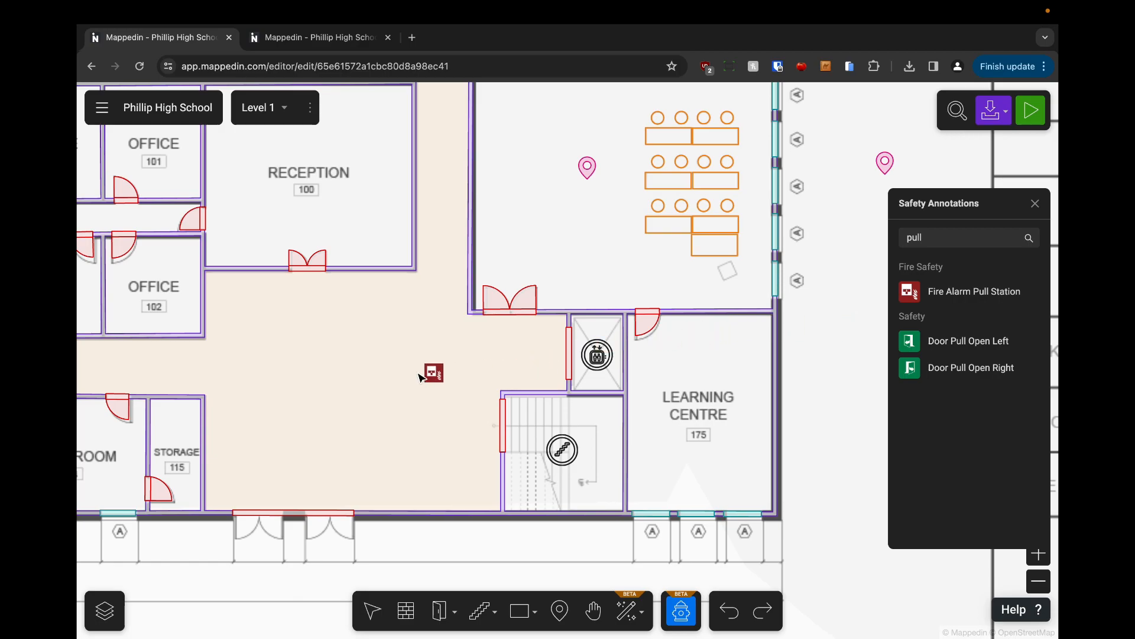
pyautogui.moveTo(431, 372); pyautogui.dragTo(235, 309)
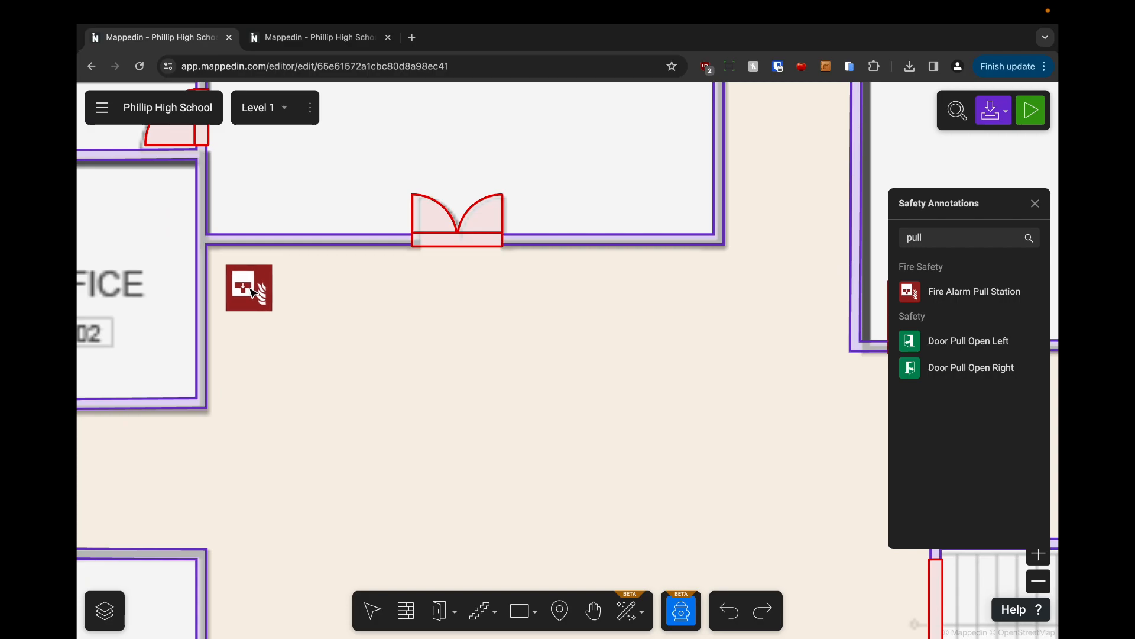
pyautogui.moveTo(249, 288); pyautogui.dragTo(489, 418)
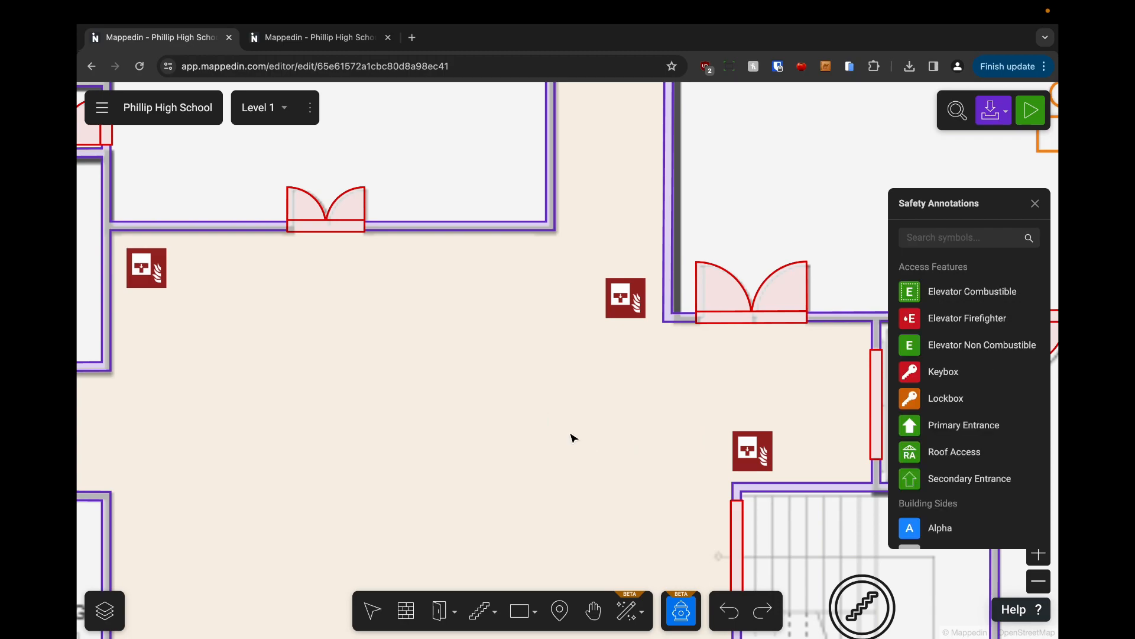
pyautogui.moveTo(643, 408)
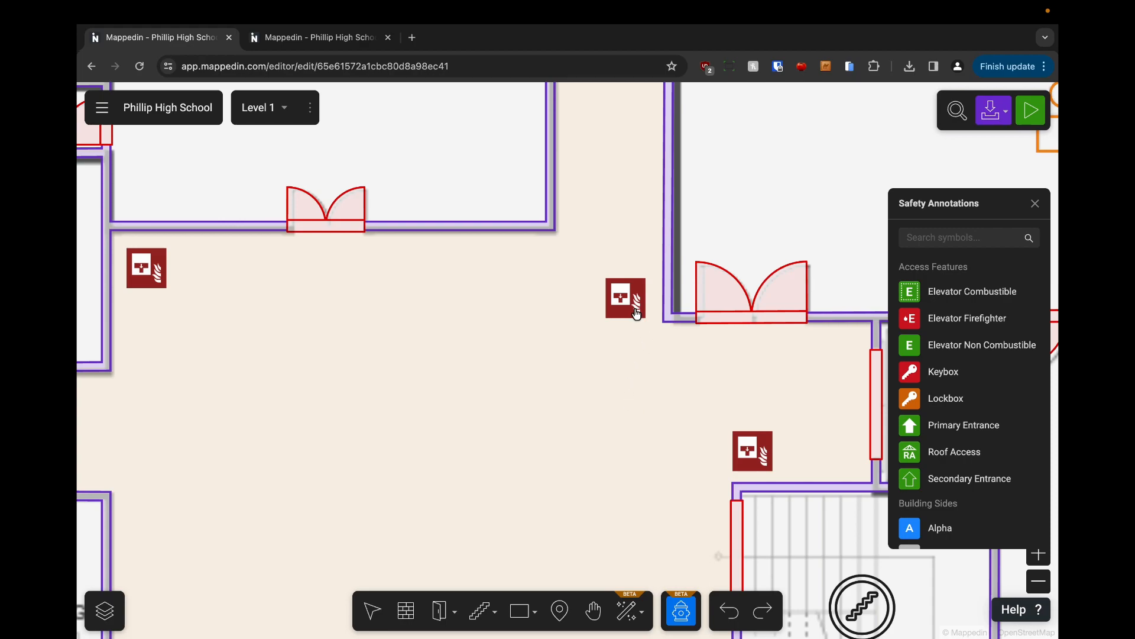
# Step: Remove the extra pull station copies, leaving one beside Office 102, and pan toward the elevator
pyautogui.click(624, 299)
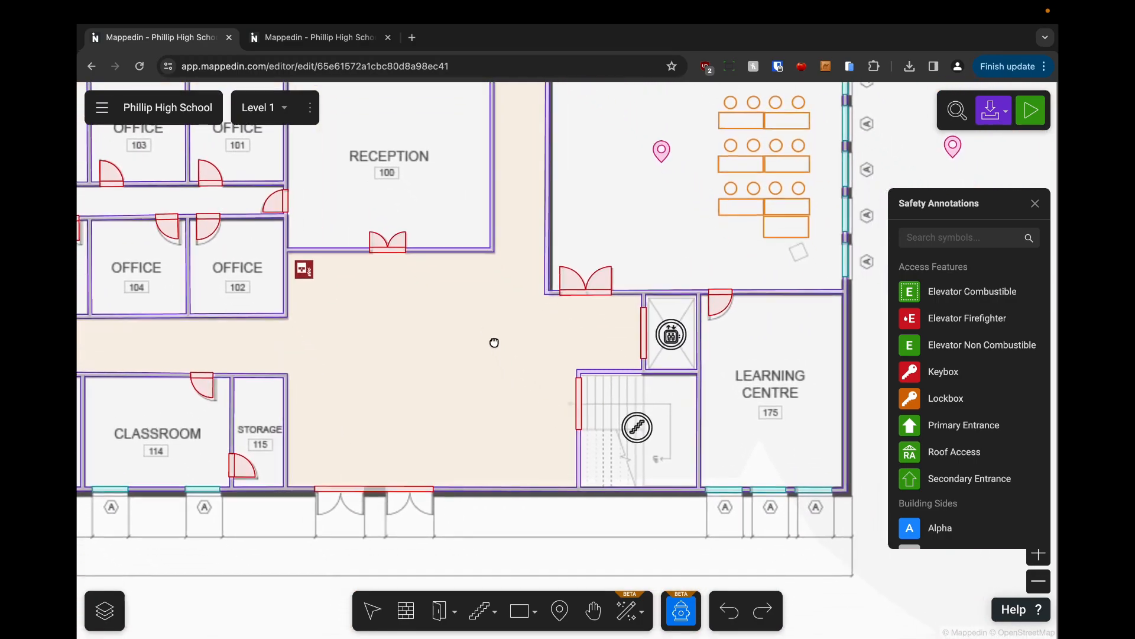
pyautogui.moveTo(495, 343); pyautogui.dragTo(482, 341)
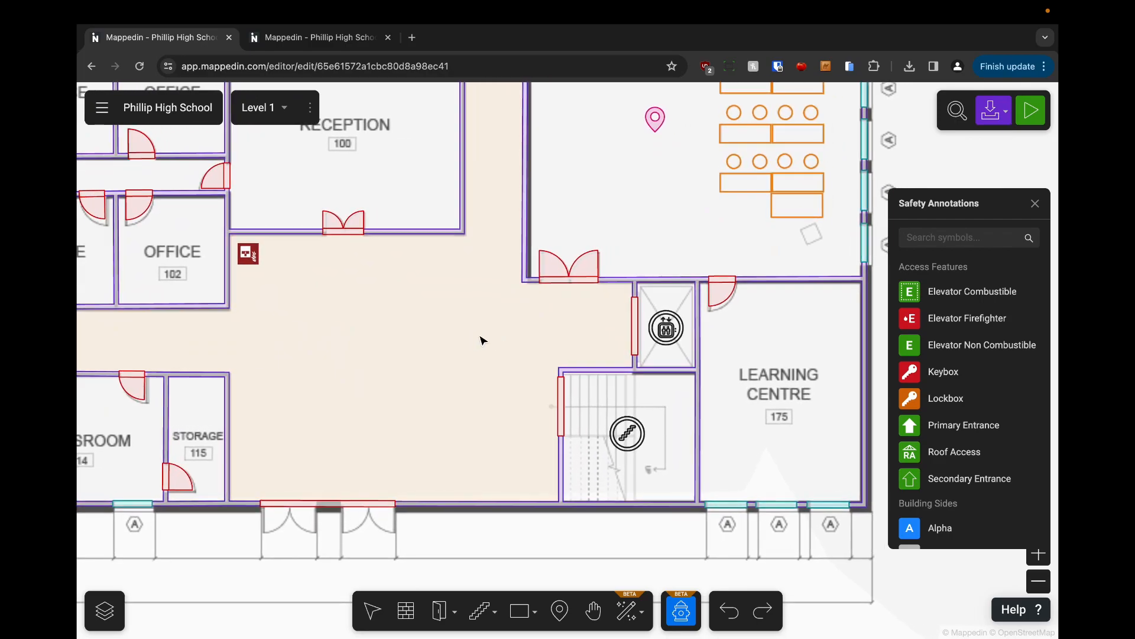
# Step: Search 'ele' and place the Accessible Elevator symbol beside the elevator shaft, then search 'prim'
pyautogui.write('elevato')
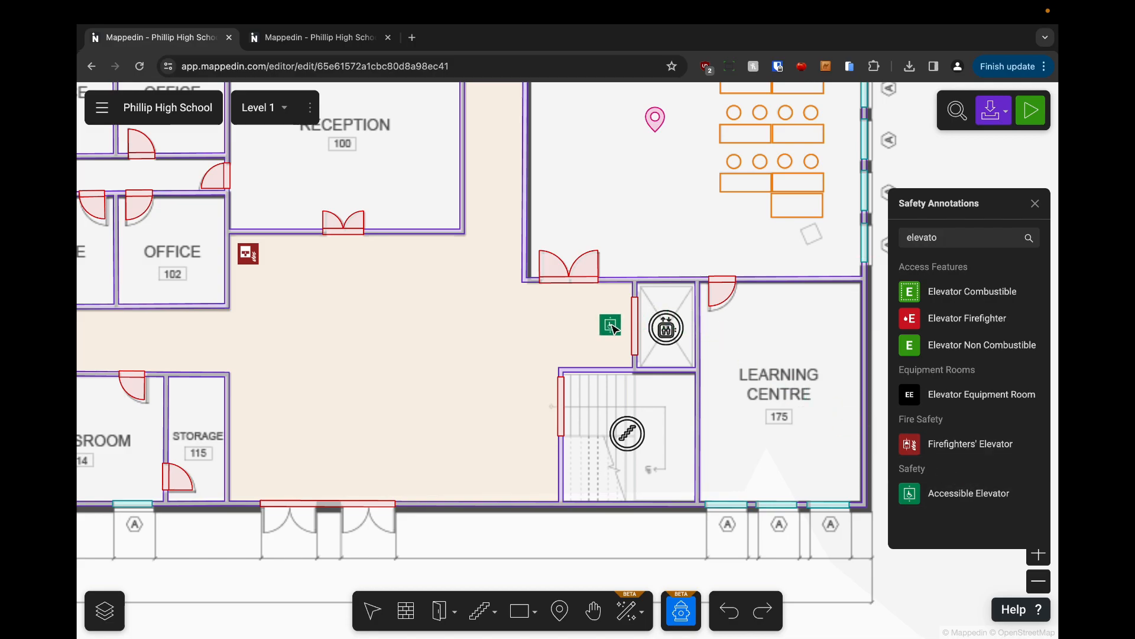
pyautogui.moveTo(610, 324); pyautogui.dragTo(698, 255)
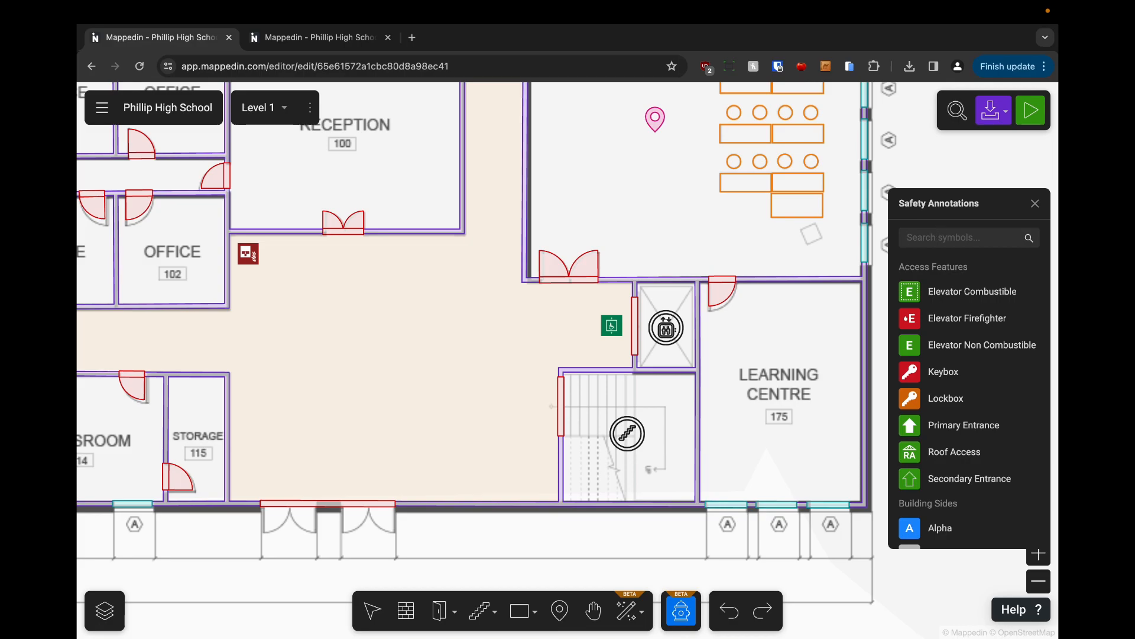
pyautogui.write('prim')
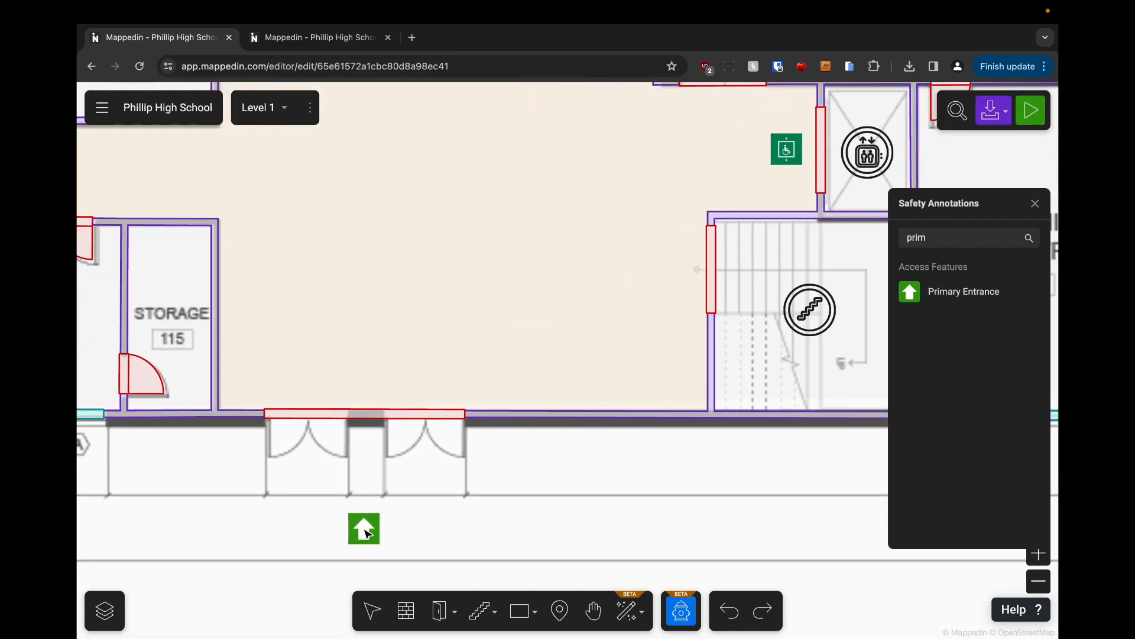
# Step: Place a Primary Entrance marker below the main doors and a Lockbox symbol beside them
pyautogui.moveTo(365, 528); pyautogui.dragTo(505, 464)
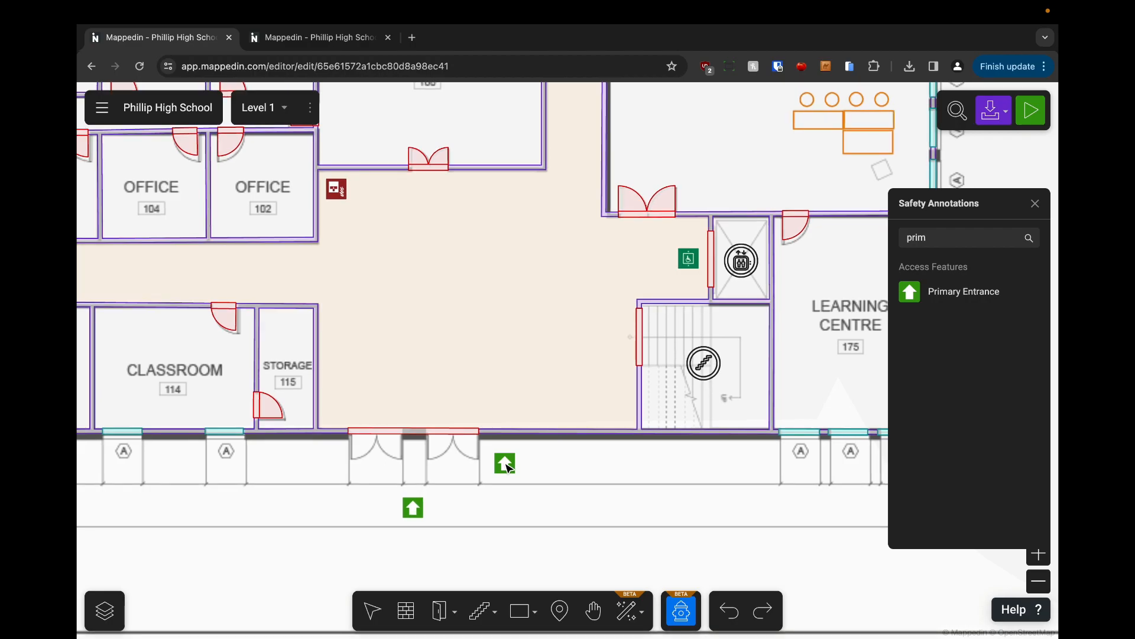
pyautogui.click(1021, 238)
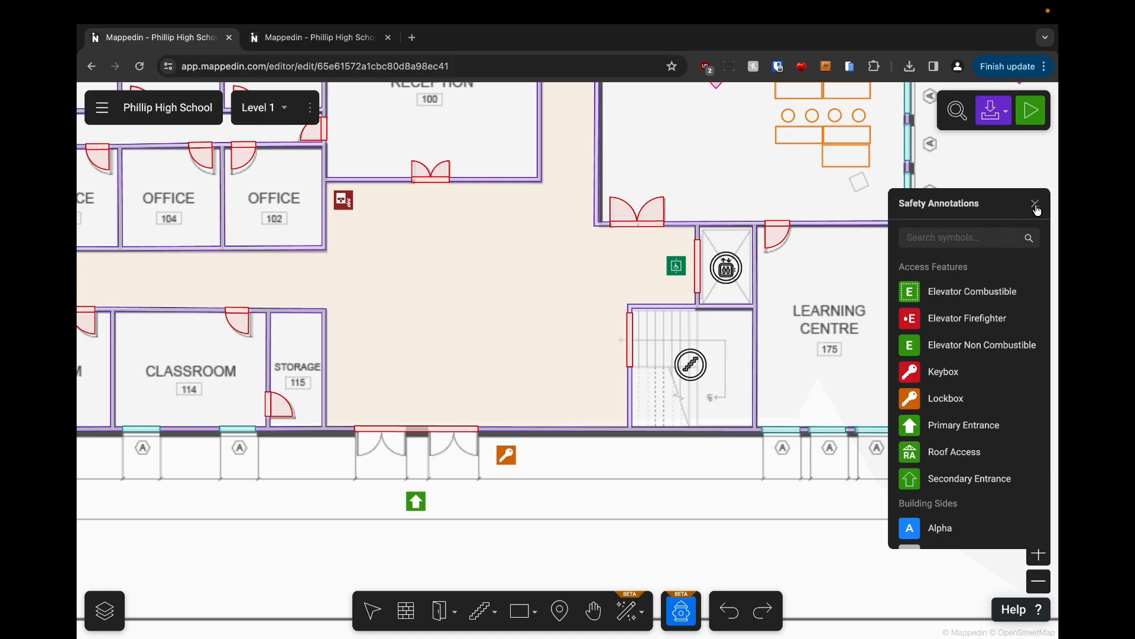
# Step: Leave Safety Annotation Mode, briefly re-enter it to verify the placed symbols, then exit to the plain floor plan
pyautogui.click(1036, 203)
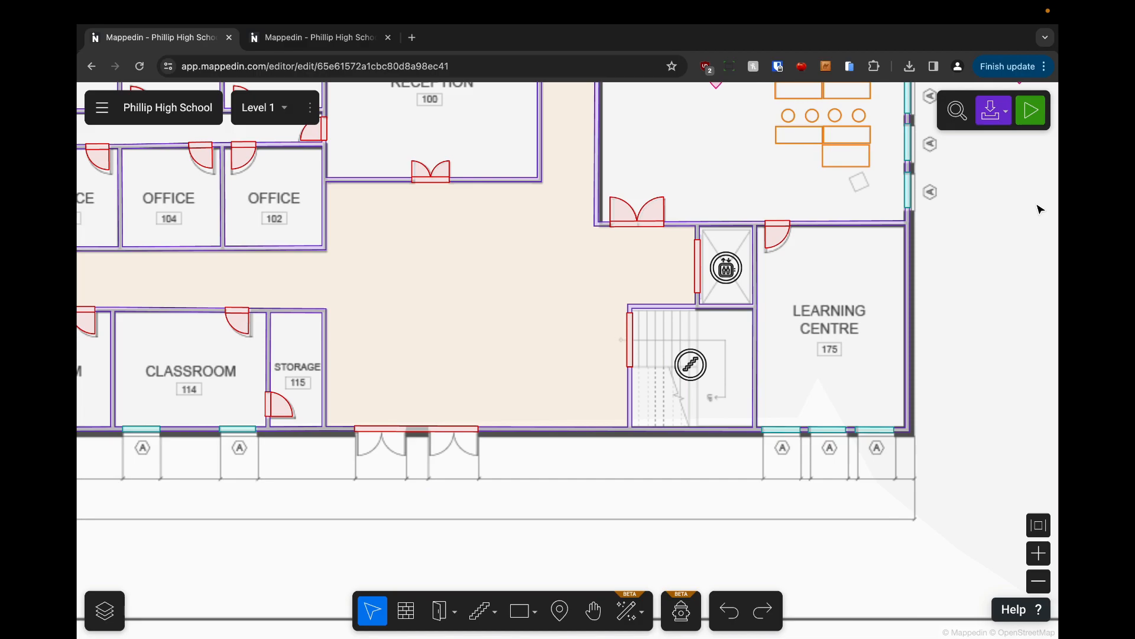
pyautogui.moveTo(973, 273)
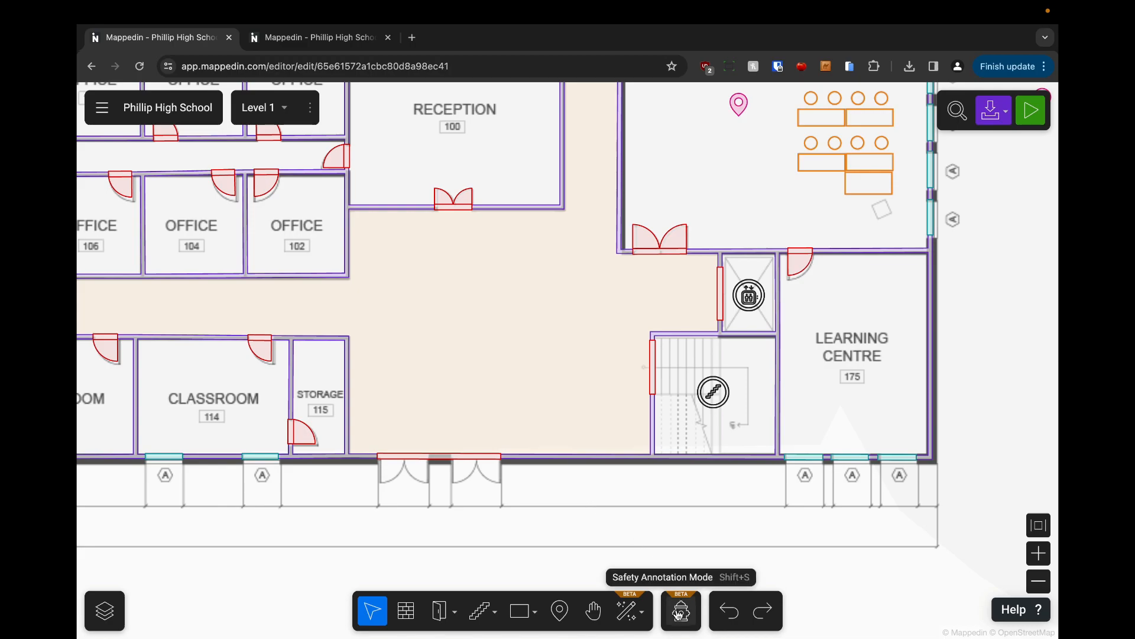
pyautogui.click(680, 610)
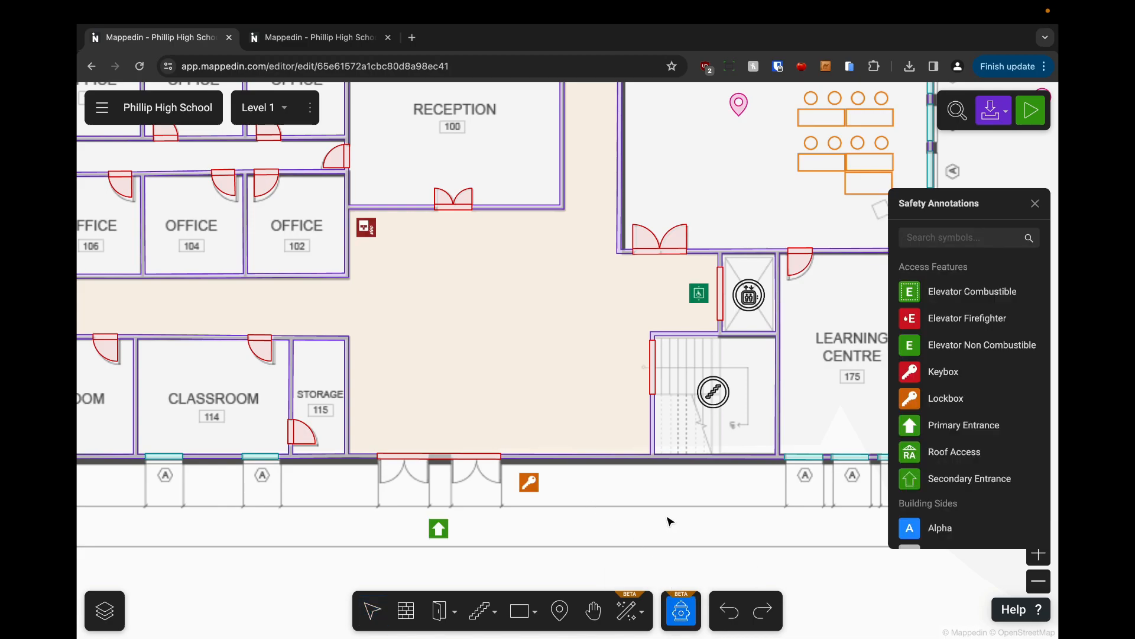
pyautogui.moveTo(670, 522); pyautogui.dragTo(610, 507)
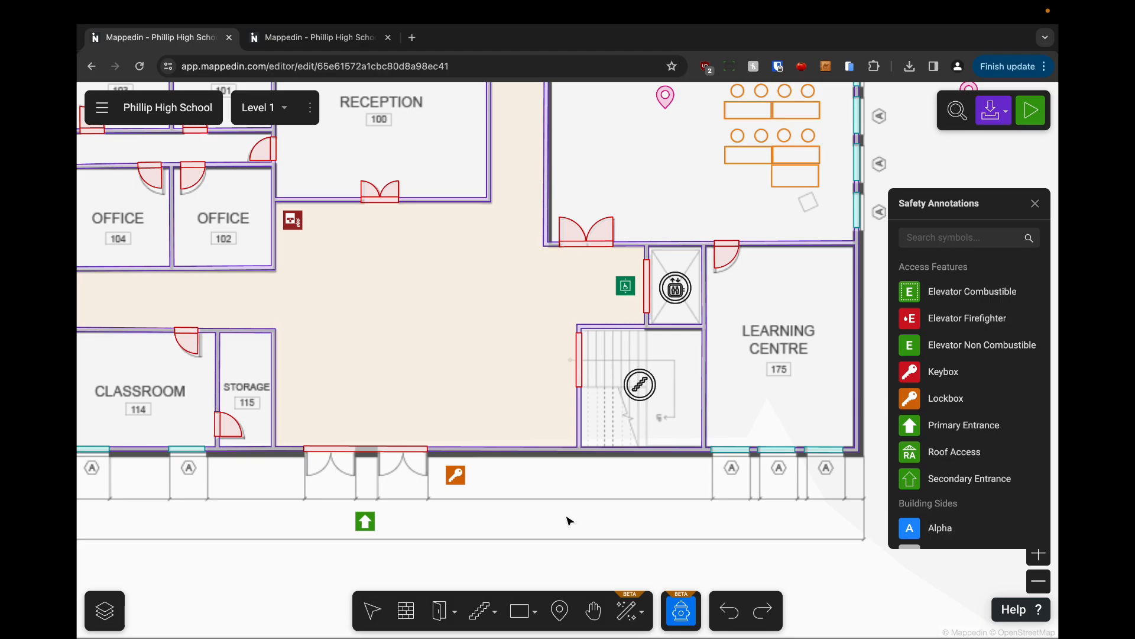
pyautogui.click(1035, 204)
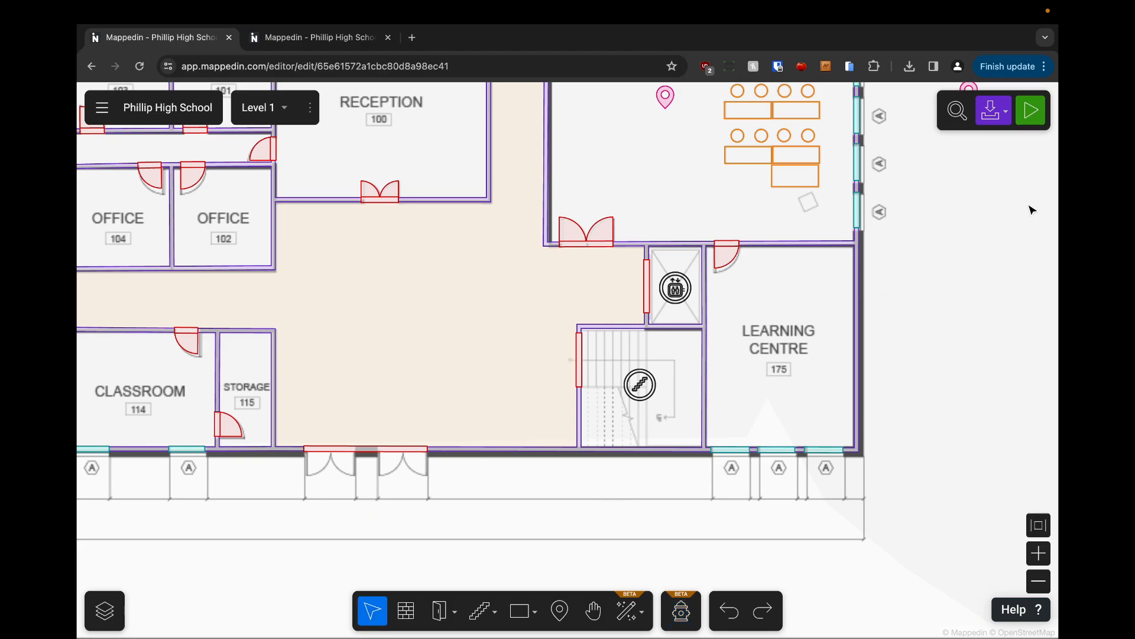
pyautogui.click(993, 110)
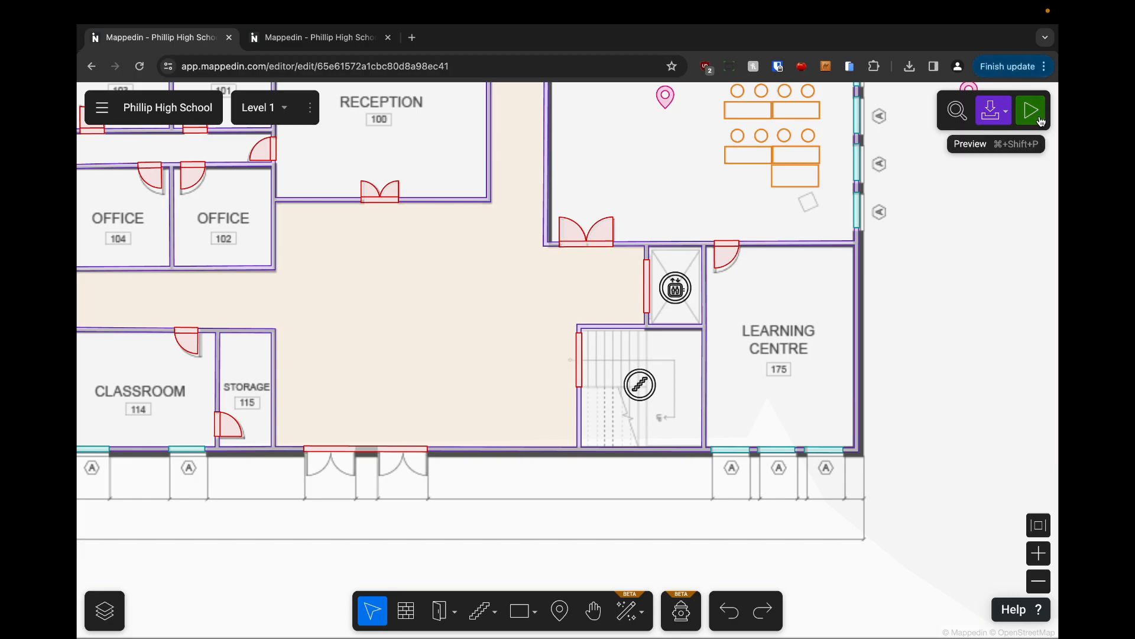
# Step: Show Level 1 in the 3D preview and shift the view to see the placed safety symbols
pyautogui.click(1031, 110)
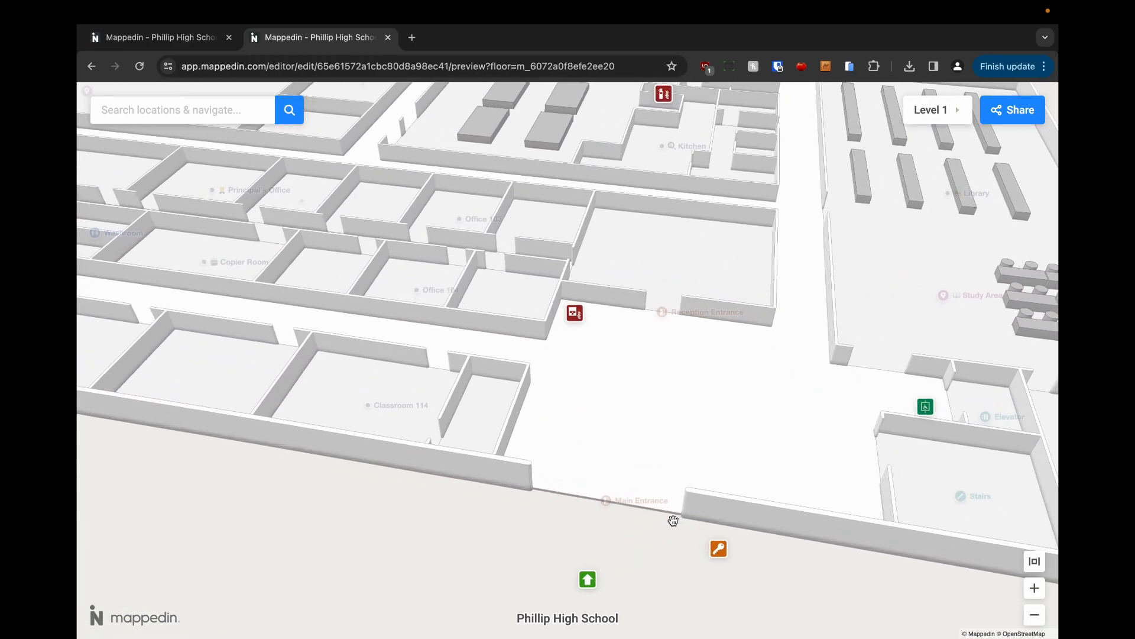
pyautogui.moveTo(673, 520); pyautogui.dragTo(581, 508)
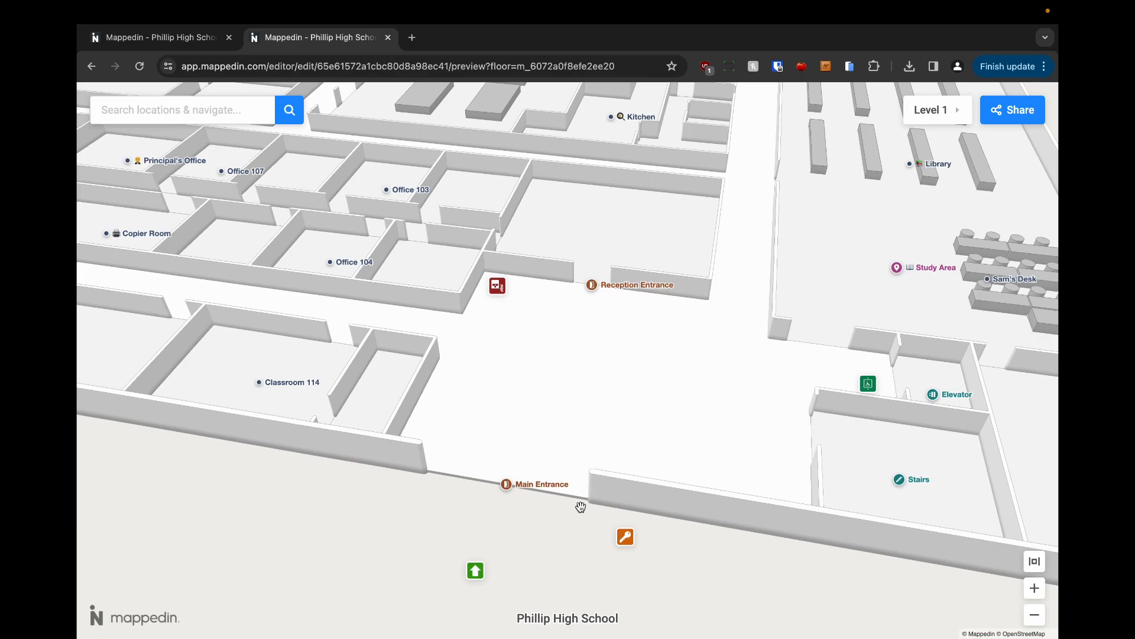
pyautogui.moveTo(581, 506); pyautogui.dragTo(524, 533)
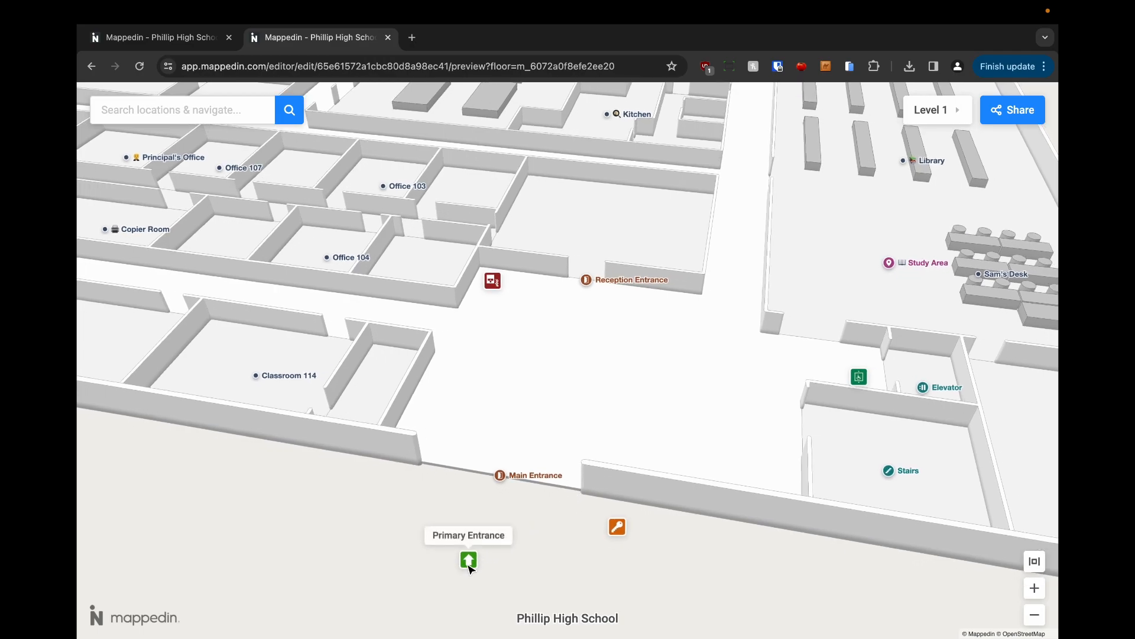
pyautogui.moveTo(617, 527)
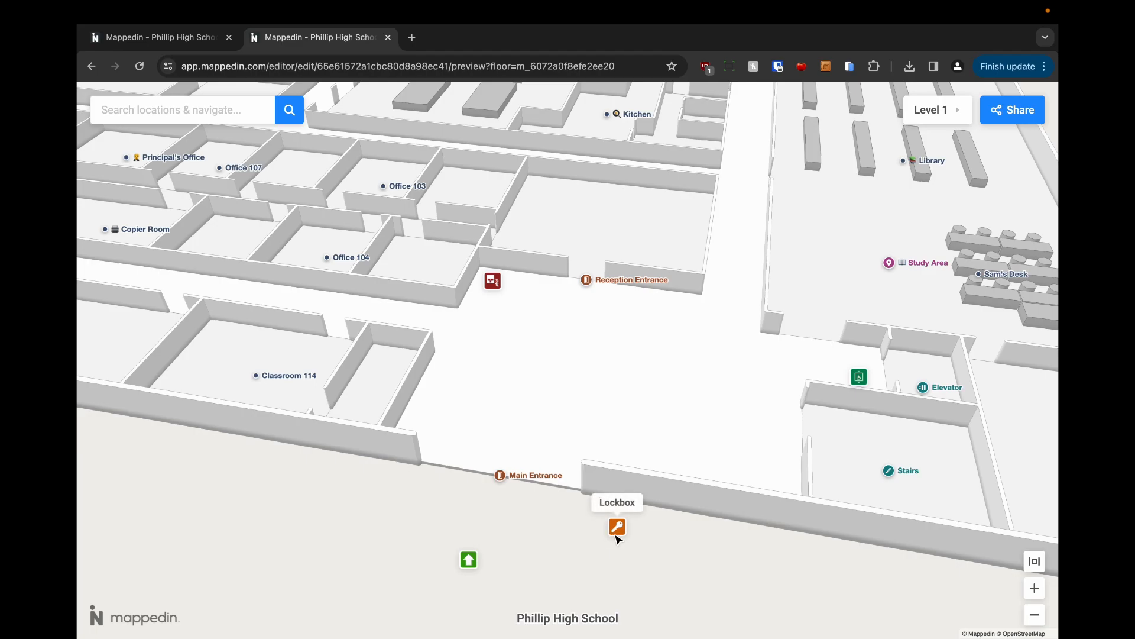
pyautogui.moveTo(860, 378)
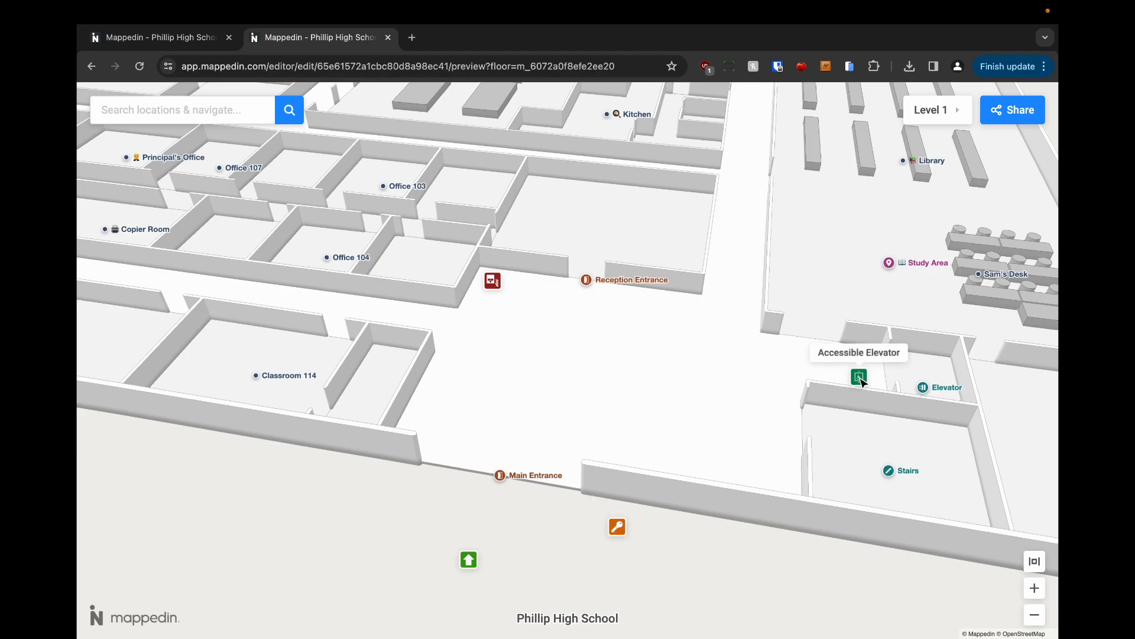
pyautogui.moveTo(493, 281)
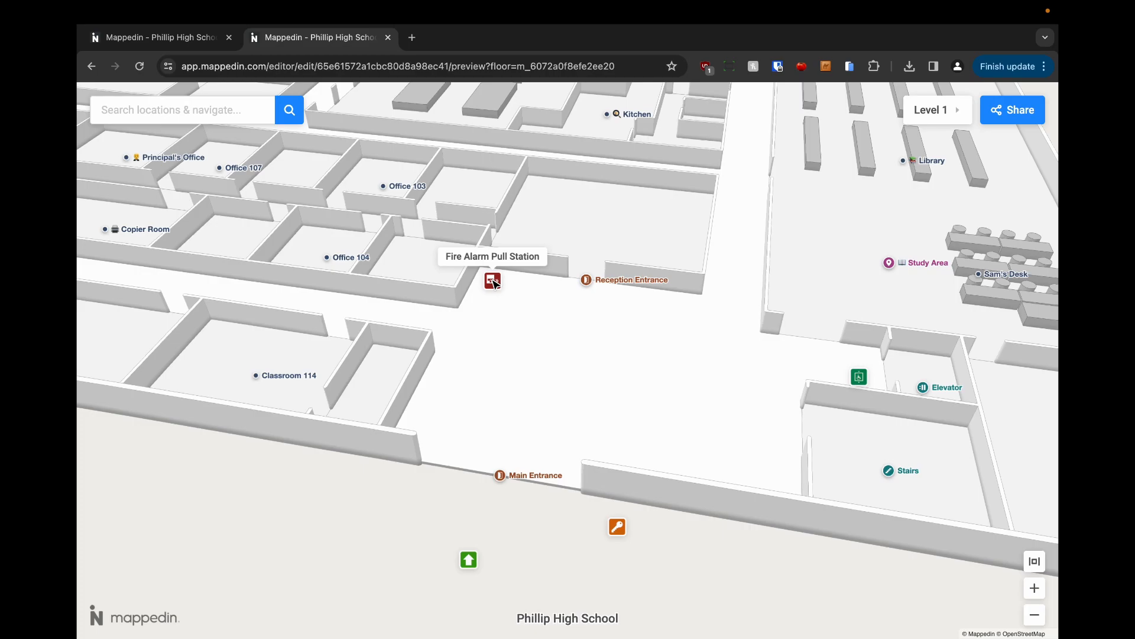